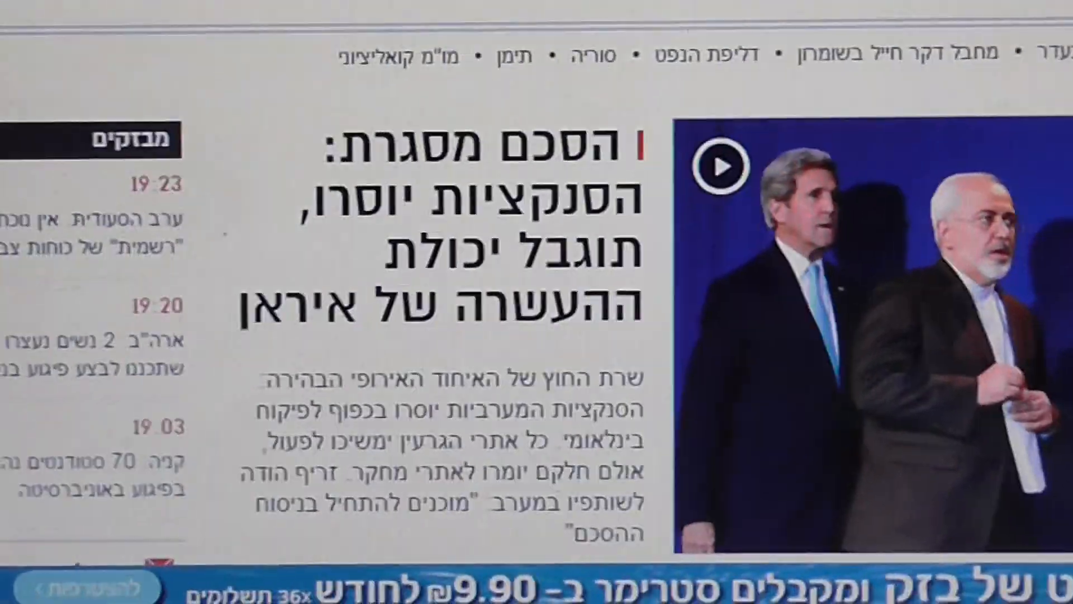
pyautogui.scroll(-3)
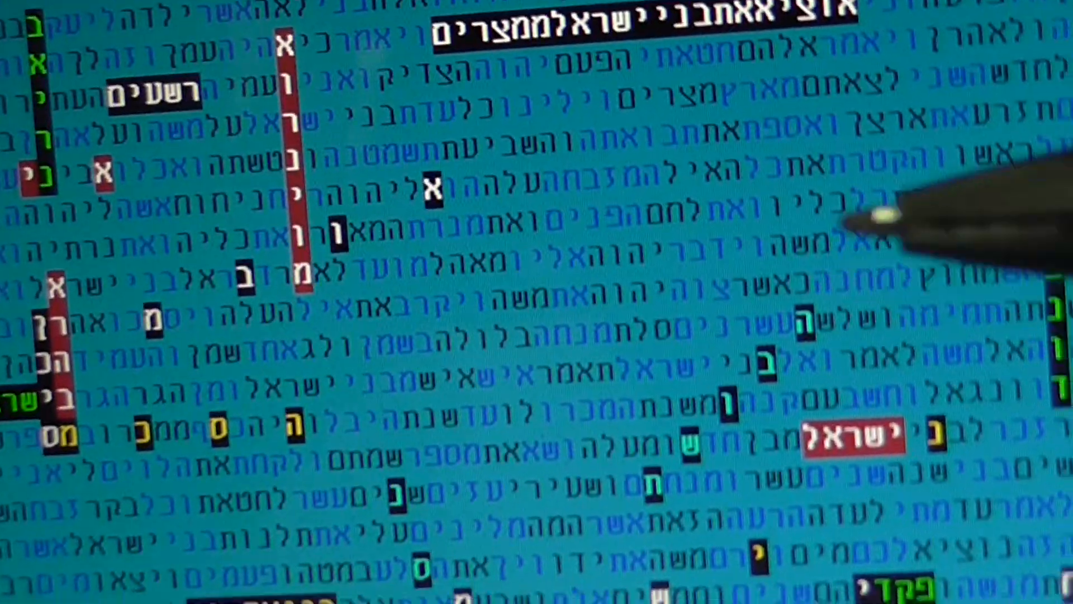
pyautogui.scroll(-3)
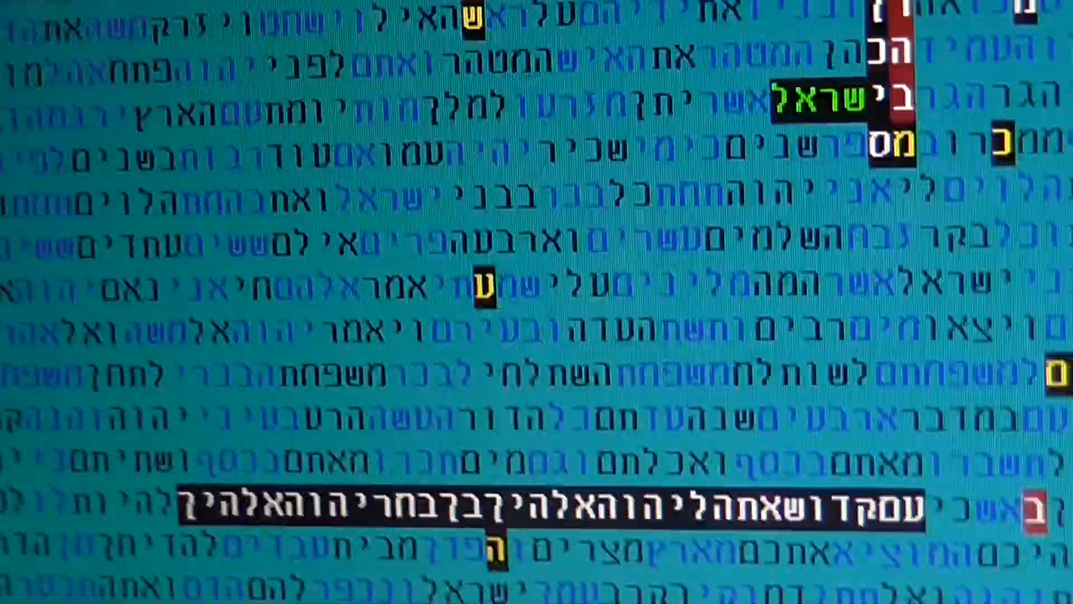
pyautogui.scroll(-3)
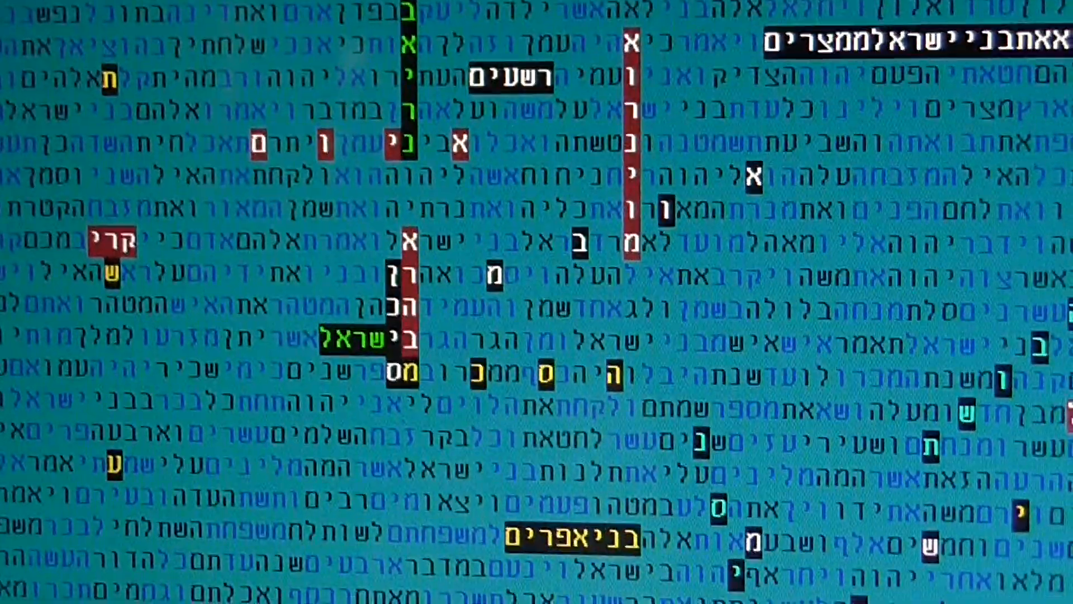
pyautogui.scroll(-3)
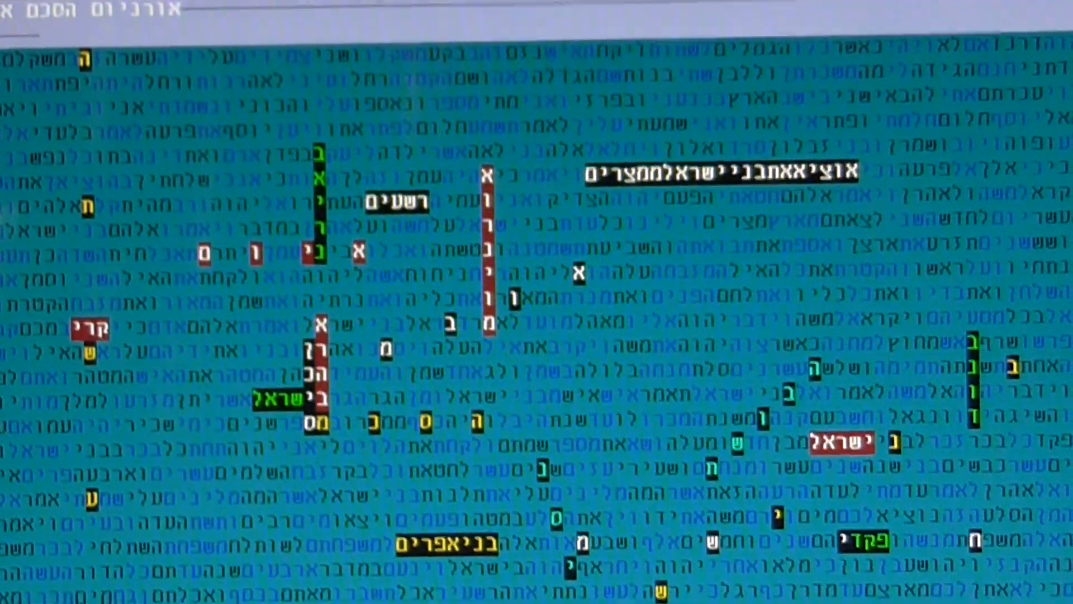
pyautogui.scroll(-3)
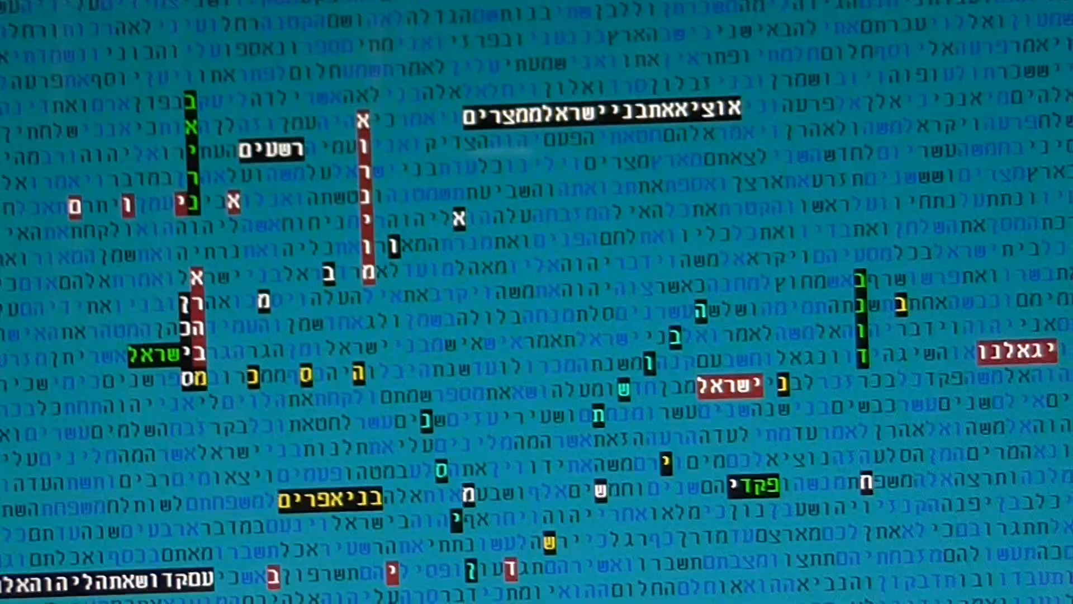